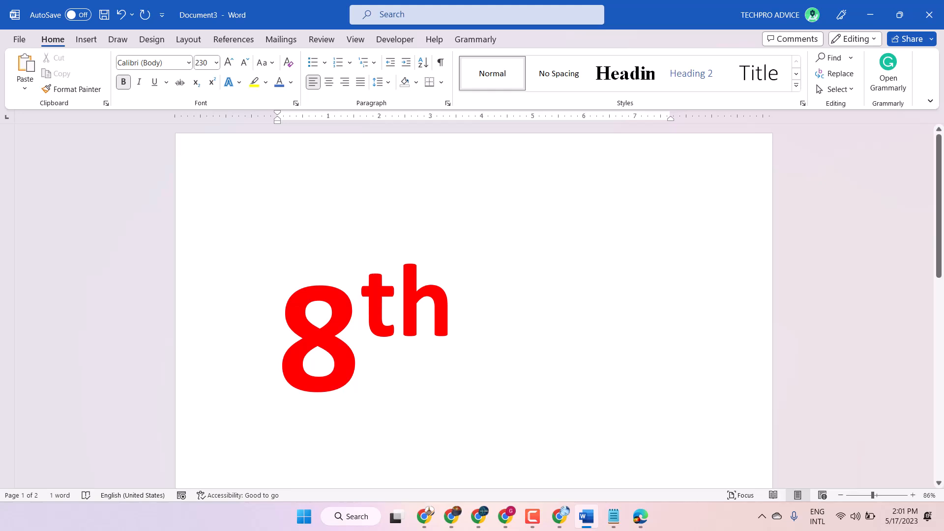
pyautogui.moveTo(473, 481)
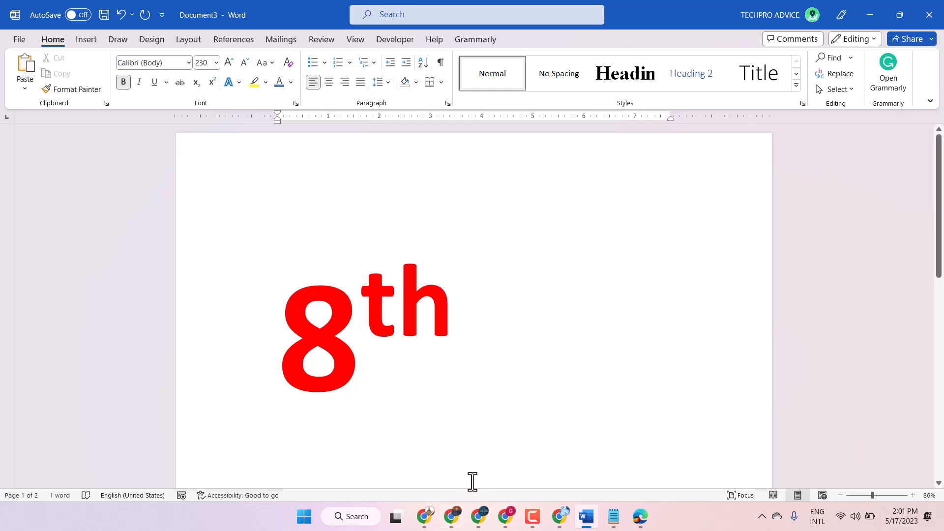
pyautogui.moveTo(636, 158)
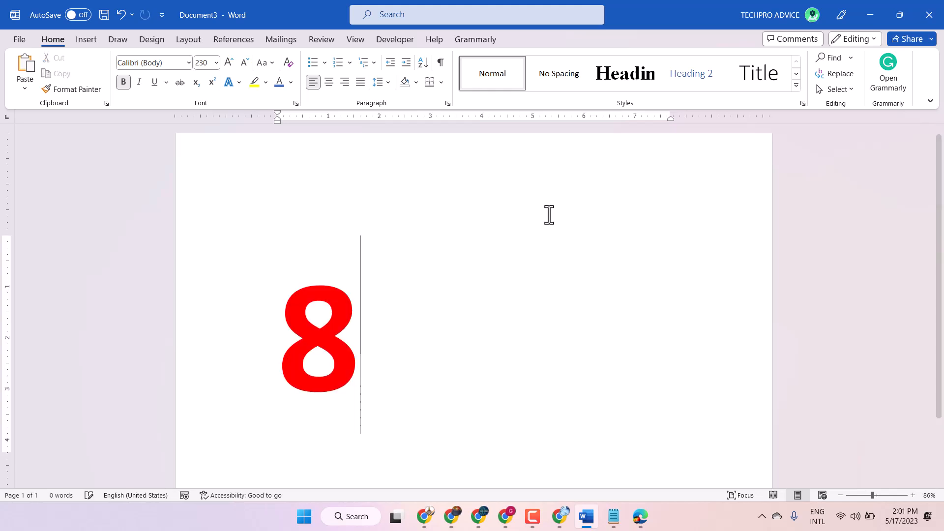
# Step: Type 'th' at full size right after the red 8 to read 8th
pyautogui.write('th')
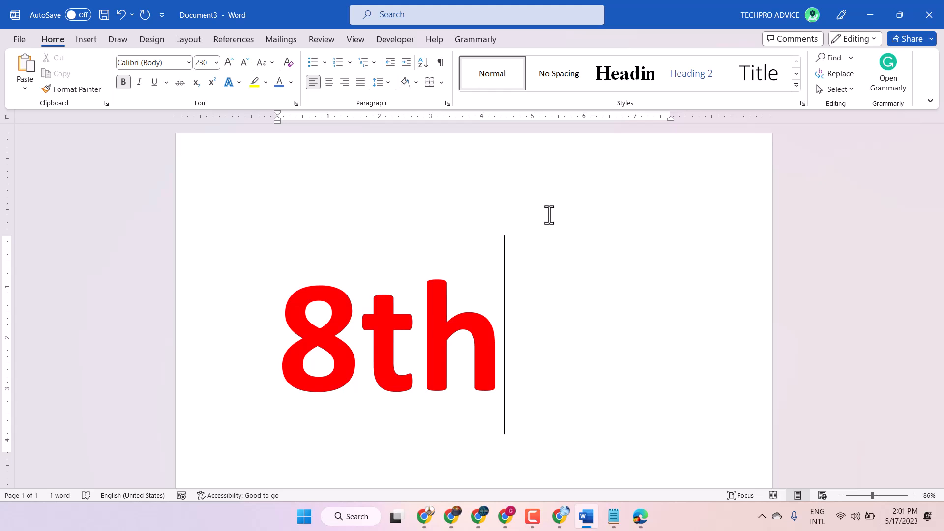
pyautogui.scroll(-3)
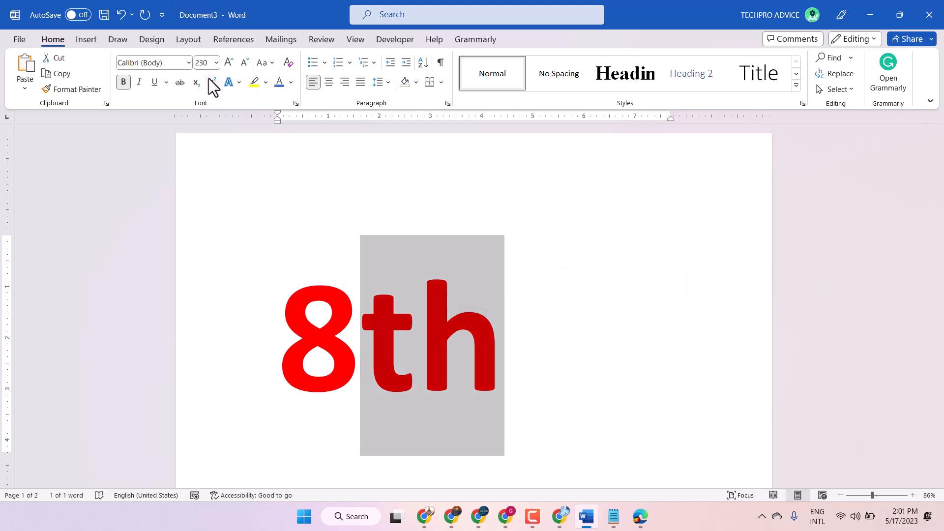
# Step: Click beside 'th' to begin selecting it for superscript formatting
pyautogui.click(211, 83)
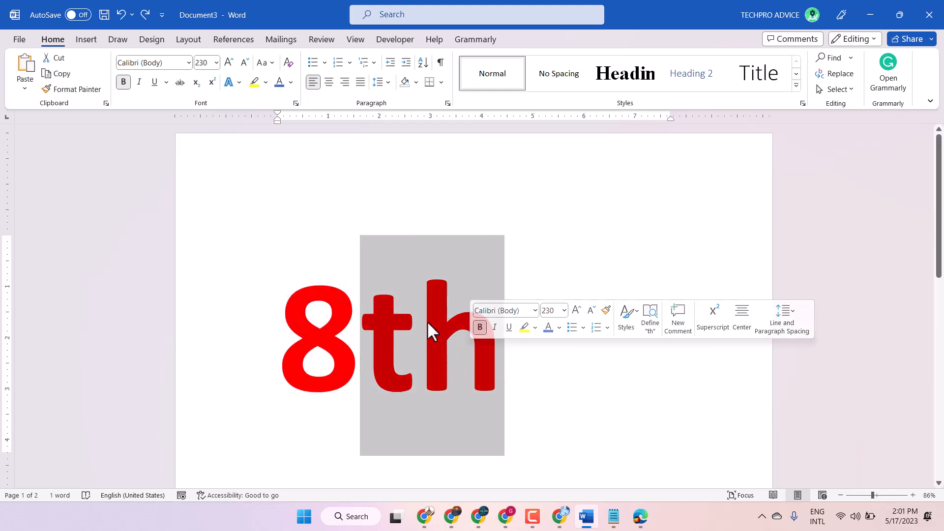
# Step: Open the shortcut menu on 'th', dismiss it, and remove the 8th text
pyautogui.rightClick(431, 331)
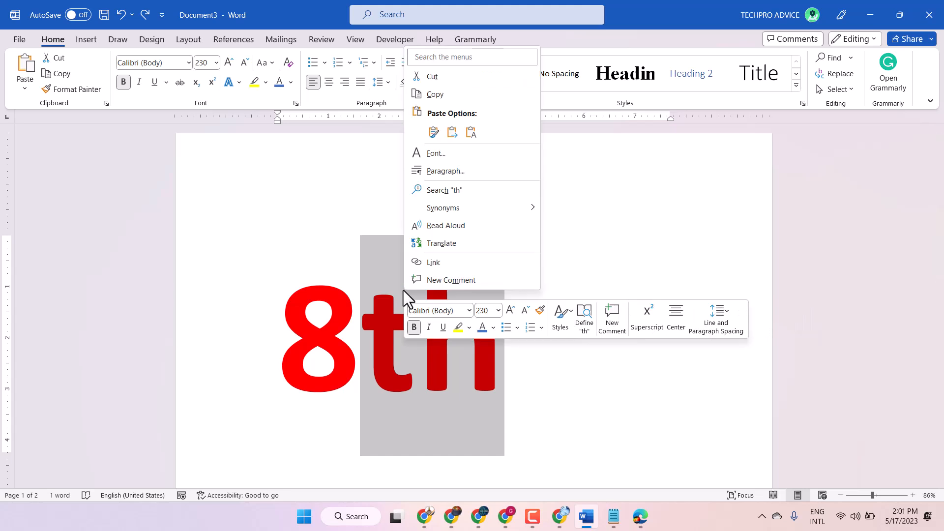
pyautogui.moveTo(525, 254)
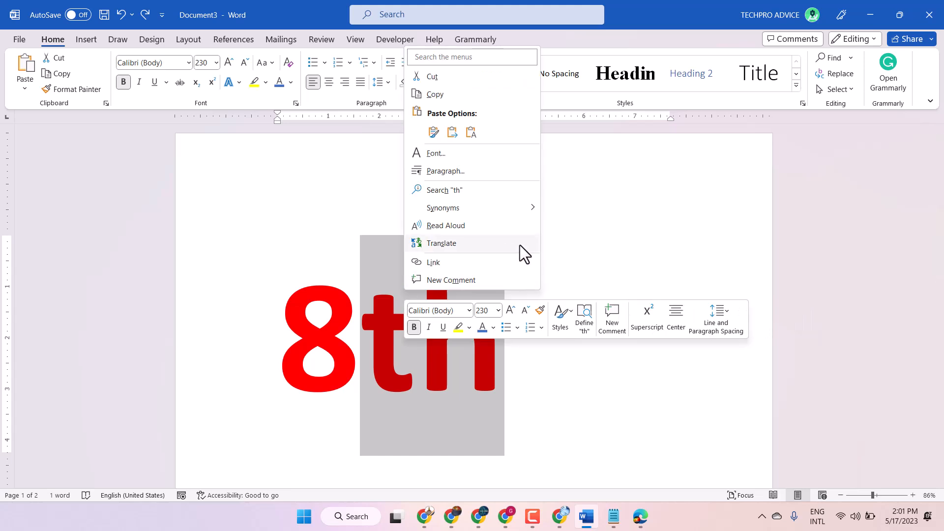
pyautogui.click(367, 303)
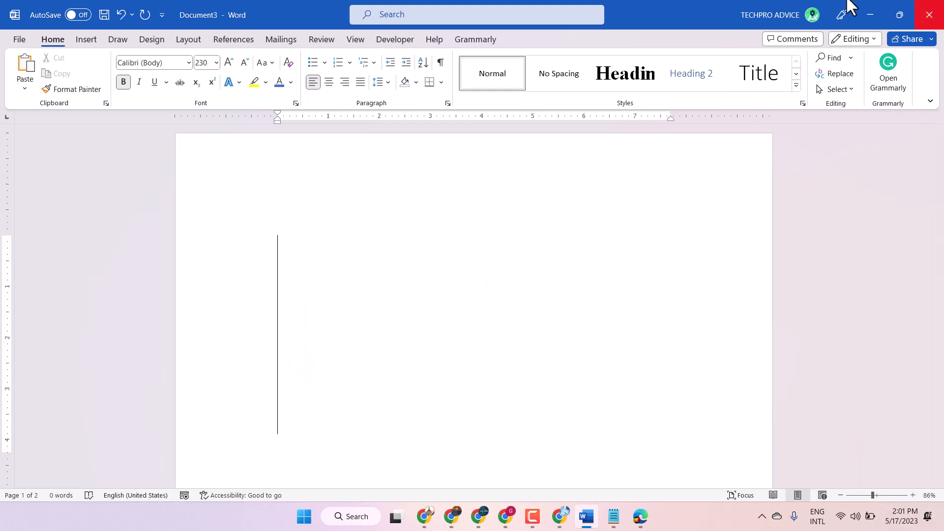
# Step: Insert a blank equation and show the subscript and superscript Script layouts
pyautogui.click(86, 39)
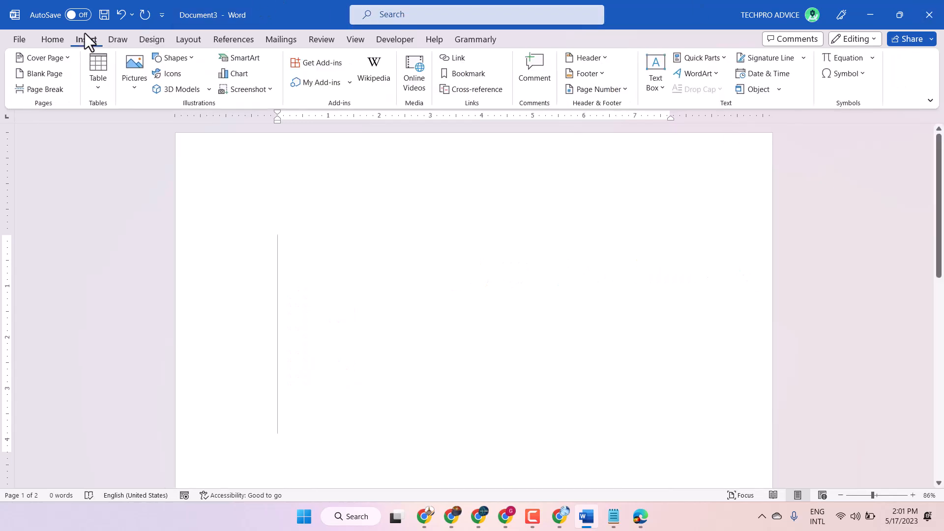
pyautogui.click(844, 57)
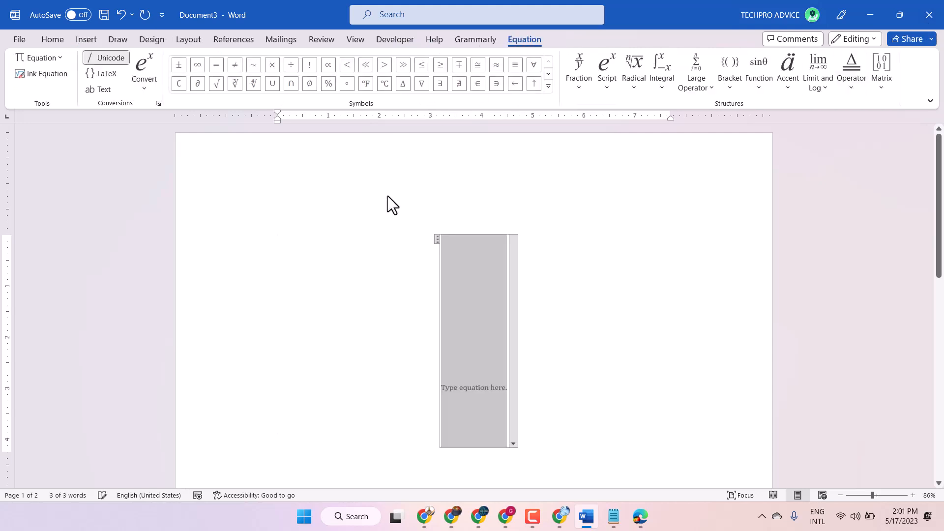
pyautogui.click(605, 66)
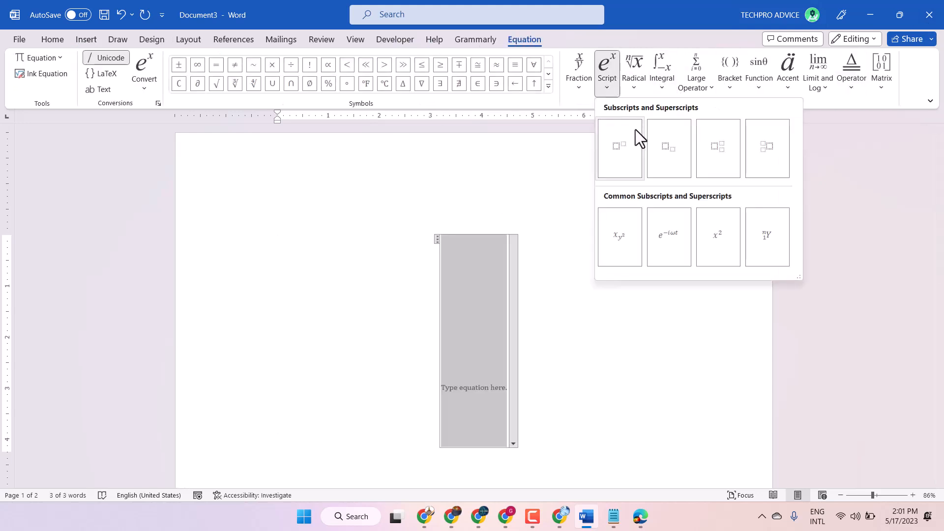